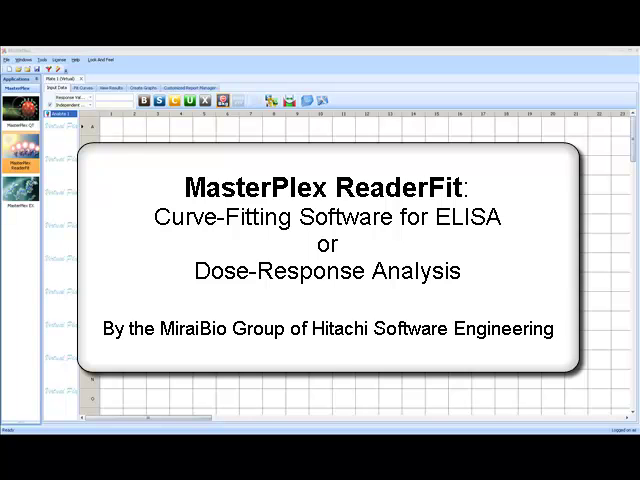
Step: Bring up the plate-grid paste menu offering response values, sample names and group names
left_click(416, 362)
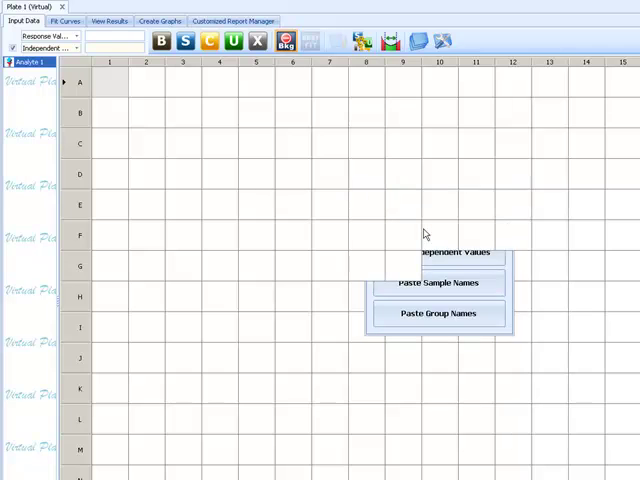
Step: Paste the ELISA response values into the plate grid
left_click(438, 252)
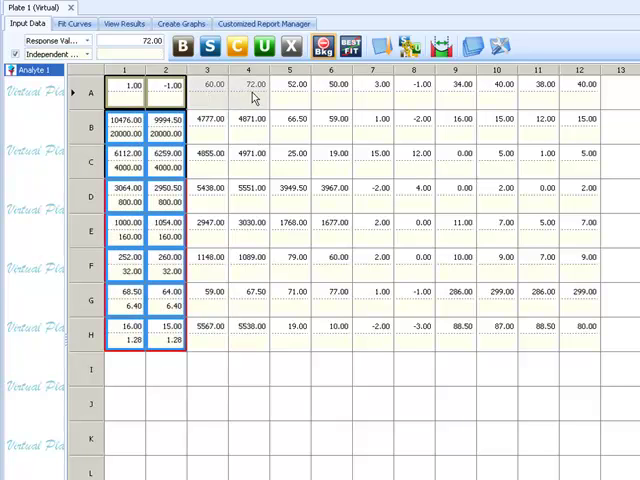
Step: Generate the Response Values bar chart for the selected wells and show the fitted results table
left_click(250, 88)
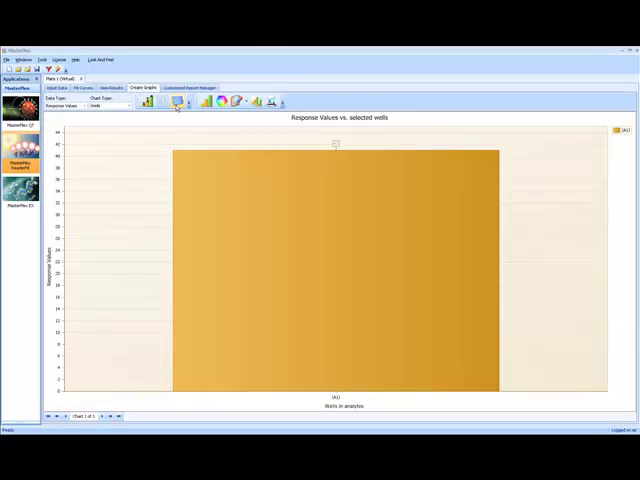
left_click(180, 102)
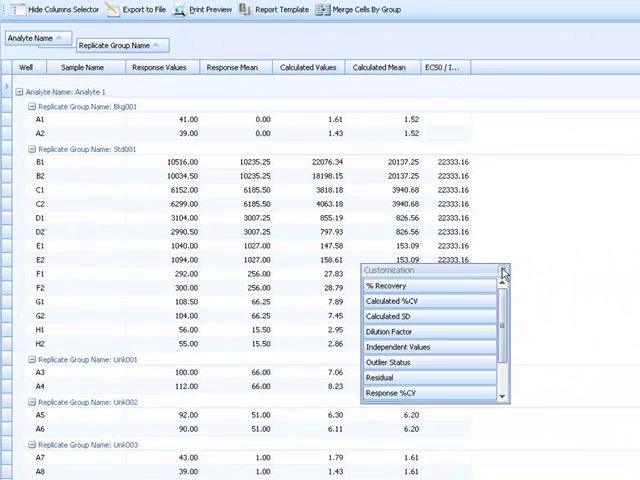
Step: Show the four-parameter logistic curve fitted through the standards with its equation
left_click(52, 8)
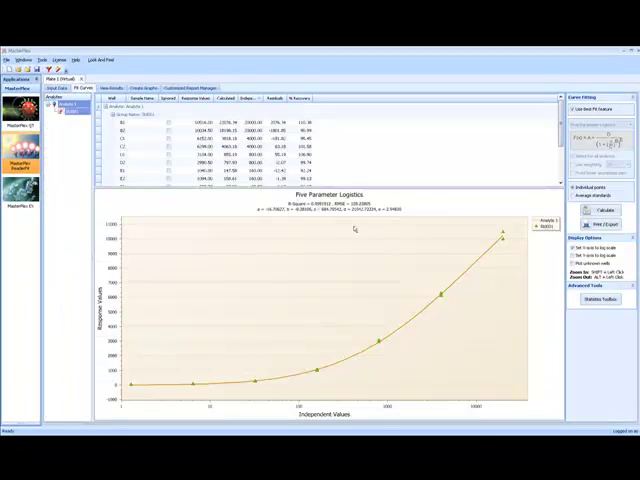
Step: Show the EC50 calculator reporting the standard's EC50 of 22335.16
left_click(584, 300)
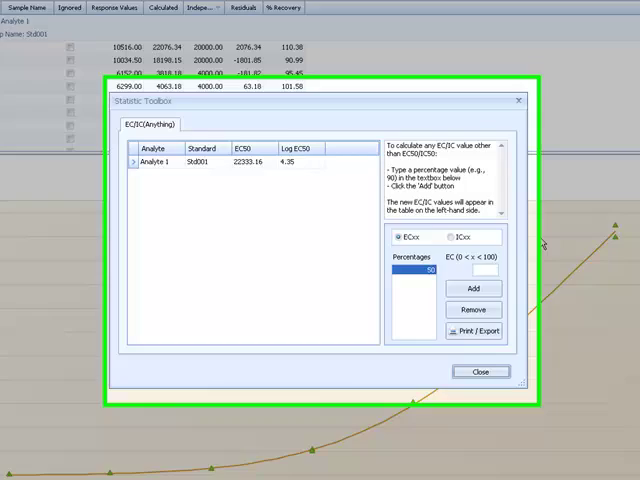